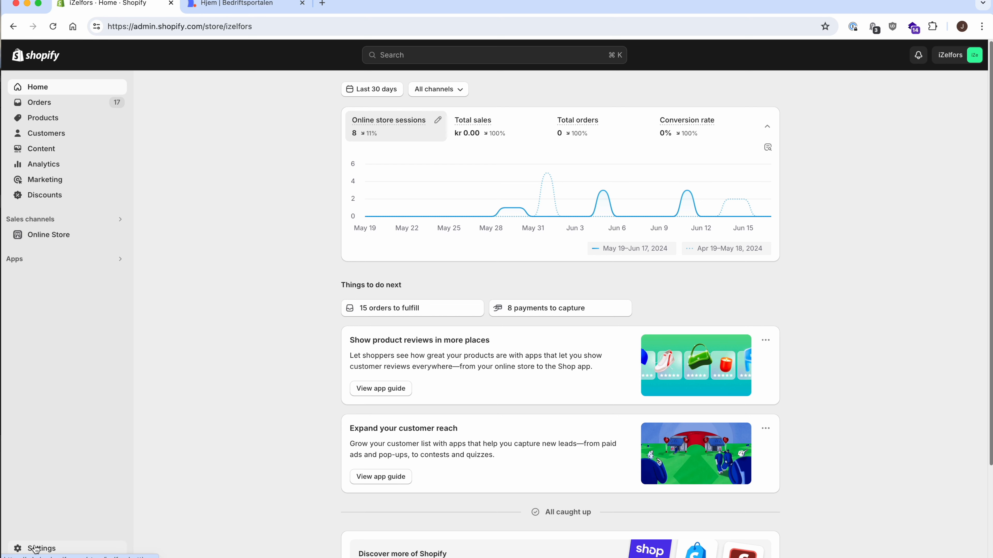
- Go to the iZelfors store's Payments settings listing its payment providers
{"action": "left_click", "coordinate": [41, 548]}
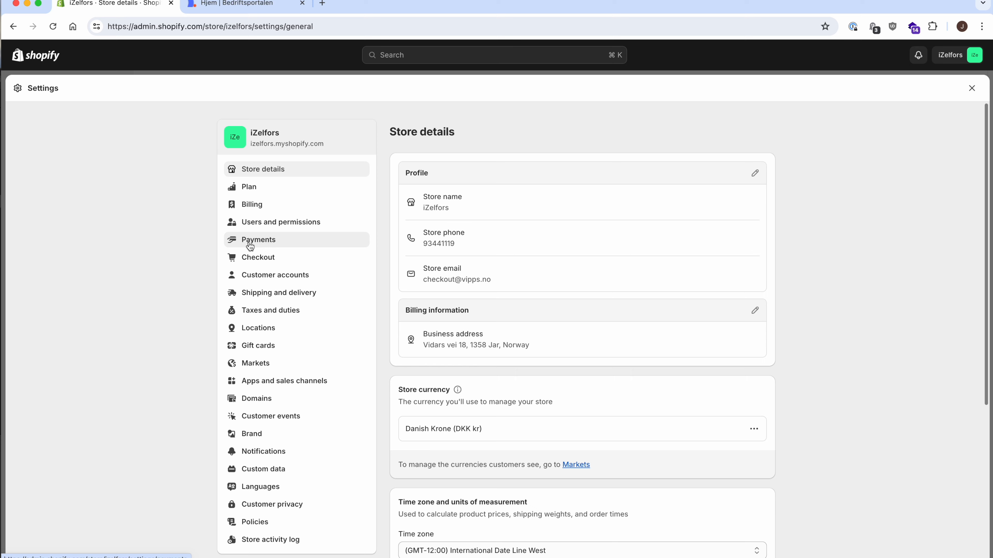
{"action": "left_click", "coordinate": [258, 239]}
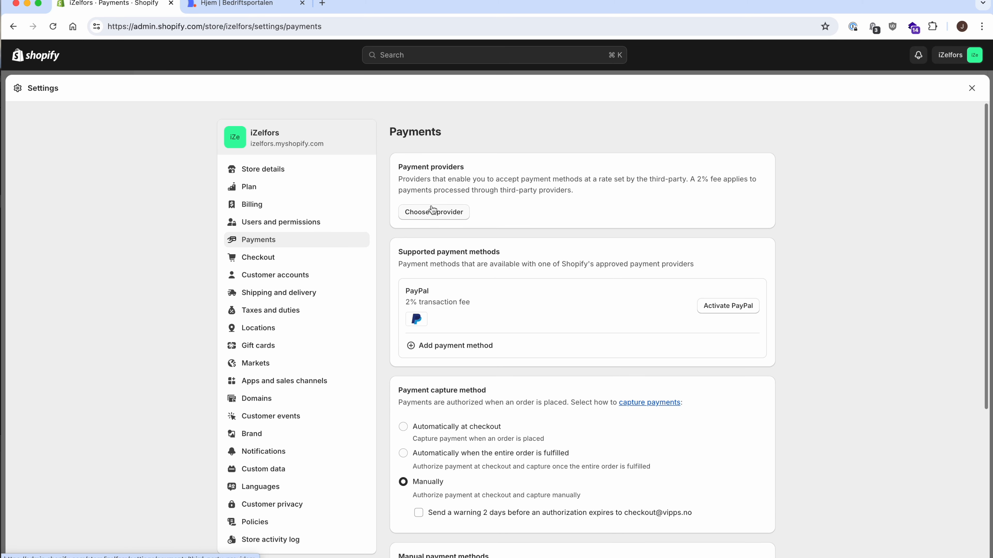
{"action": "mouse_move", "coordinate": [457, 345]}
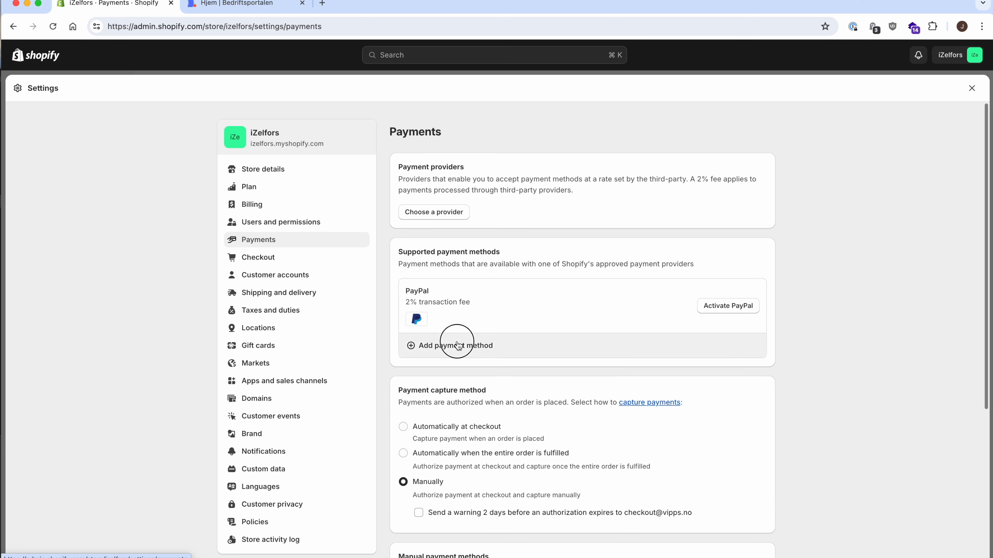
- Search the add-payment-method page for 'vipps' and select Vipps to list its providers
{"action": "left_click", "coordinate": [455, 346]}
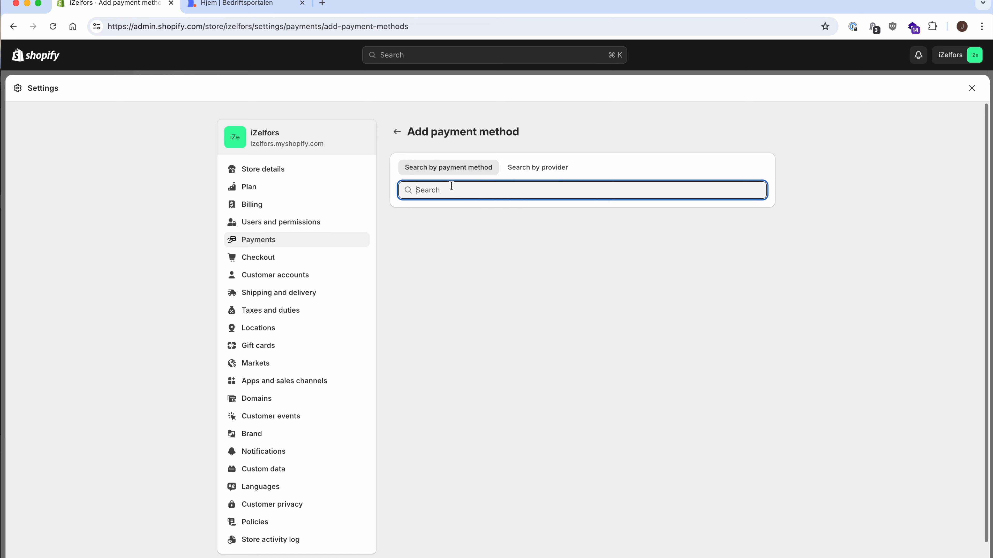
{"action": "type", "text": "vipps"}
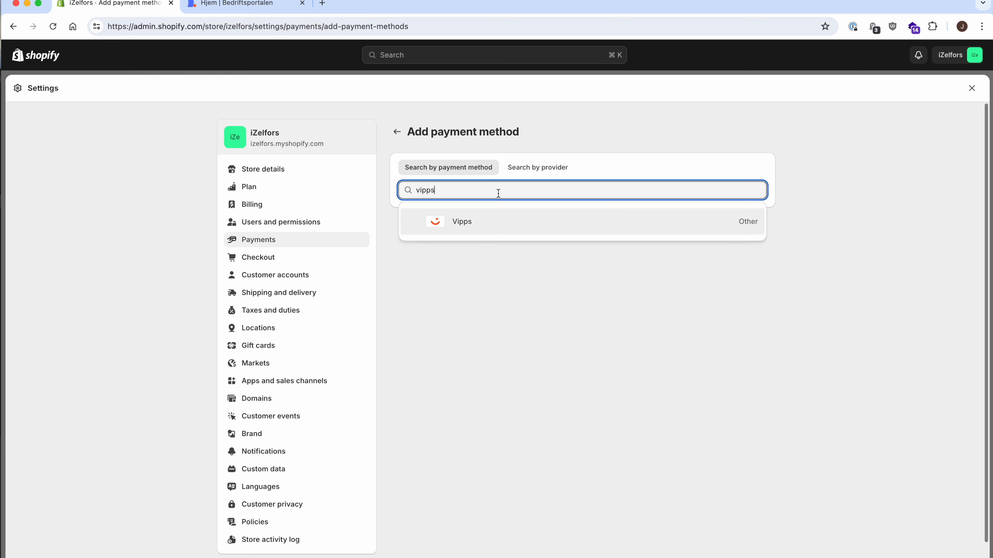
{"action": "left_click", "coordinate": [461, 221]}
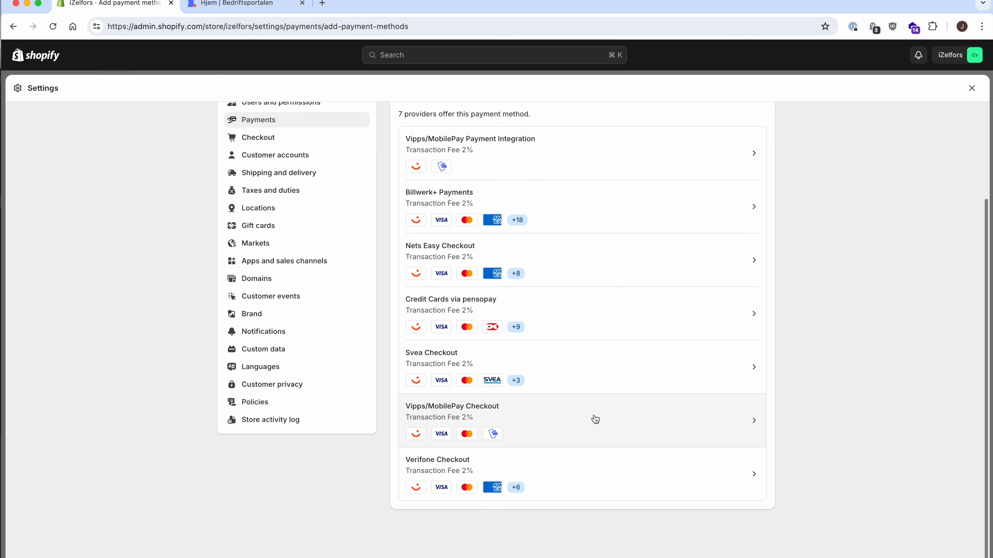
- Choose Vipps/MobilePay Checkout and activate it, reaching its app install authorization page
{"action": "left_click", "coordinate": [578, 420]}
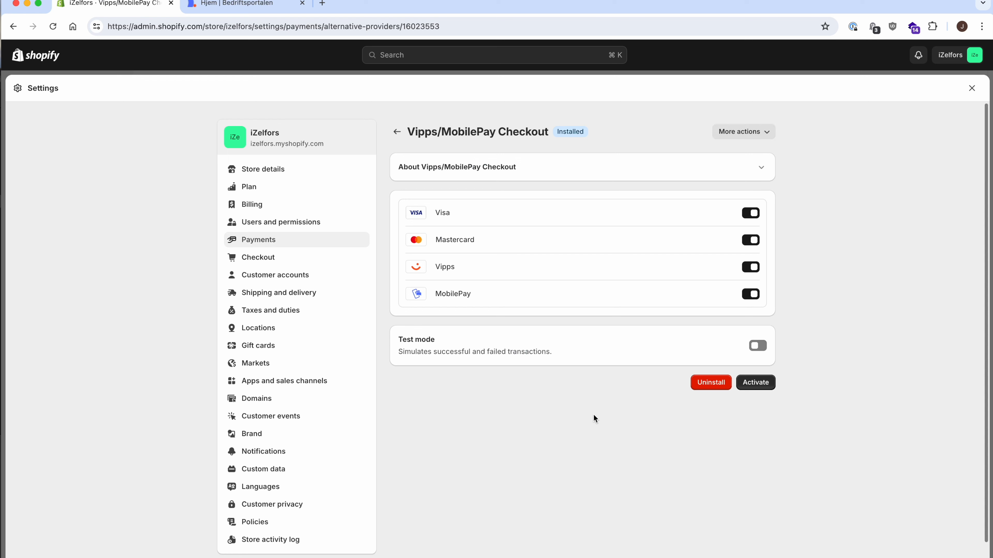
{"action": "mouse_move", "coordinate": [760, 398]}
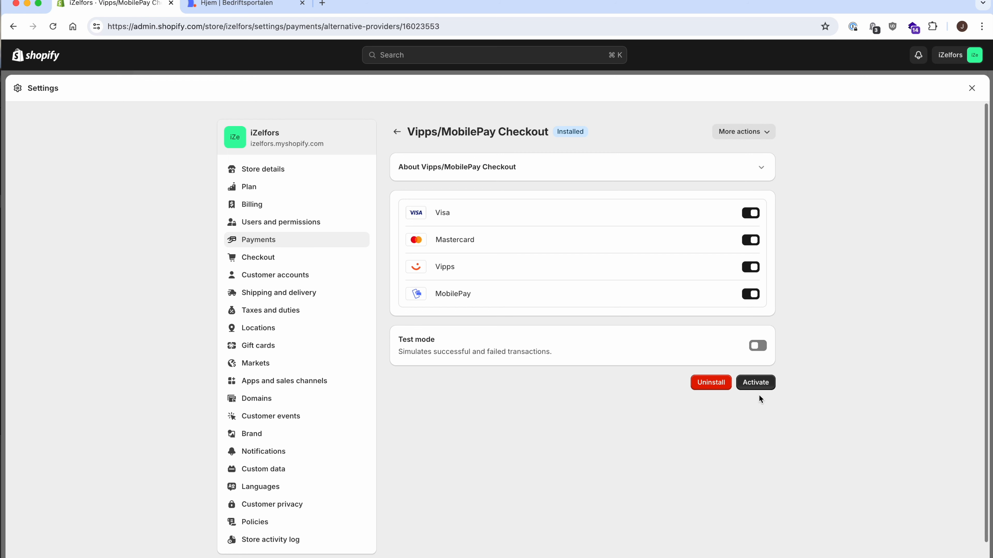
{"action": "mouse_move", "coordinate": [755, 383]}
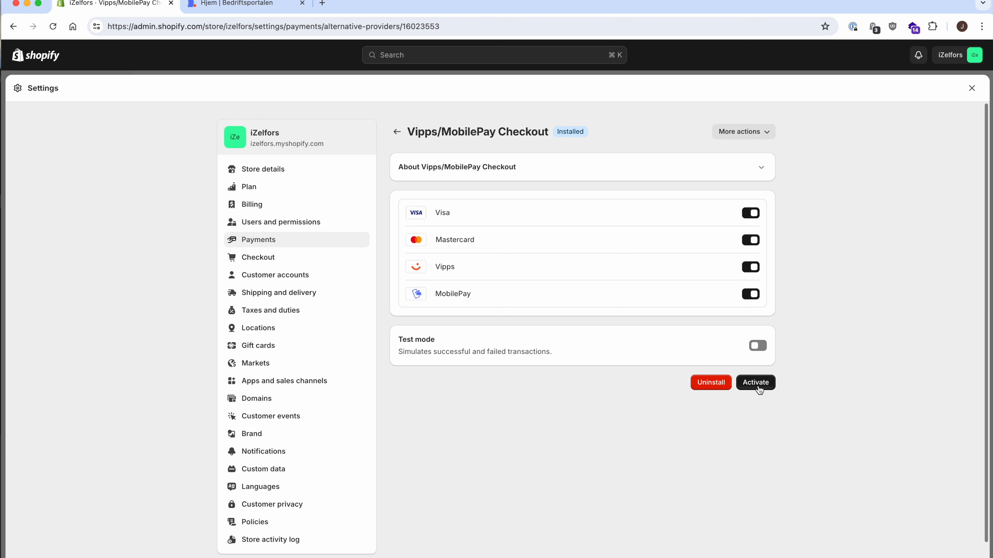
{"action": "left_click", "coordinate": [755, 382]}
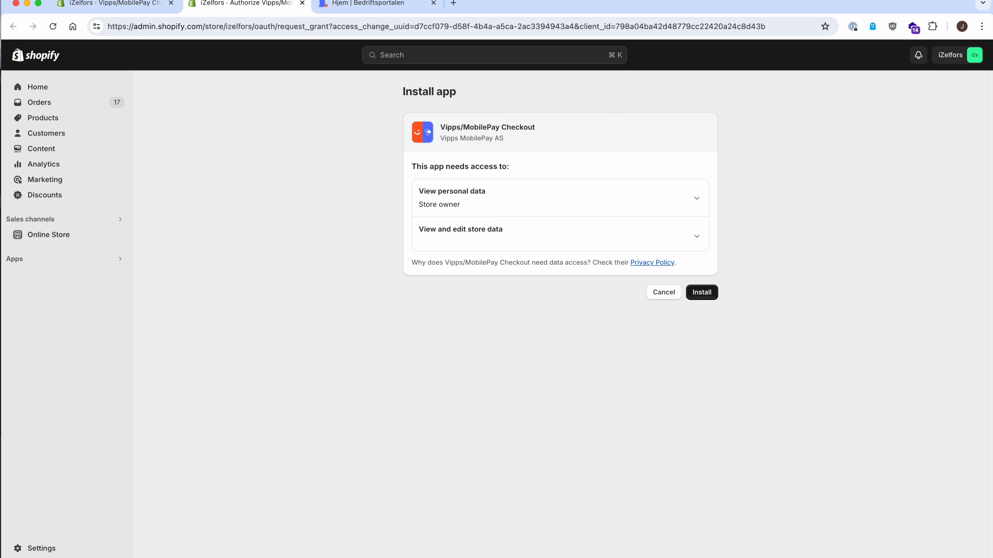
- Install the Vipps/MobilePay Checkout app and reach its Retrieve API keys section
{"action": "left_click", "coordinate": [702, 292]}
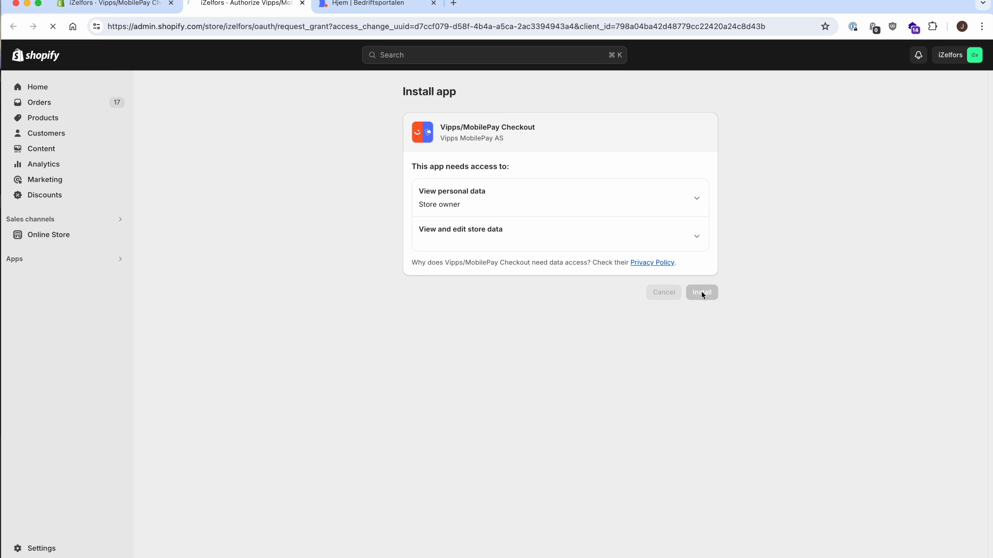
{"action": "left_click", "coordinate": [701, 292]}
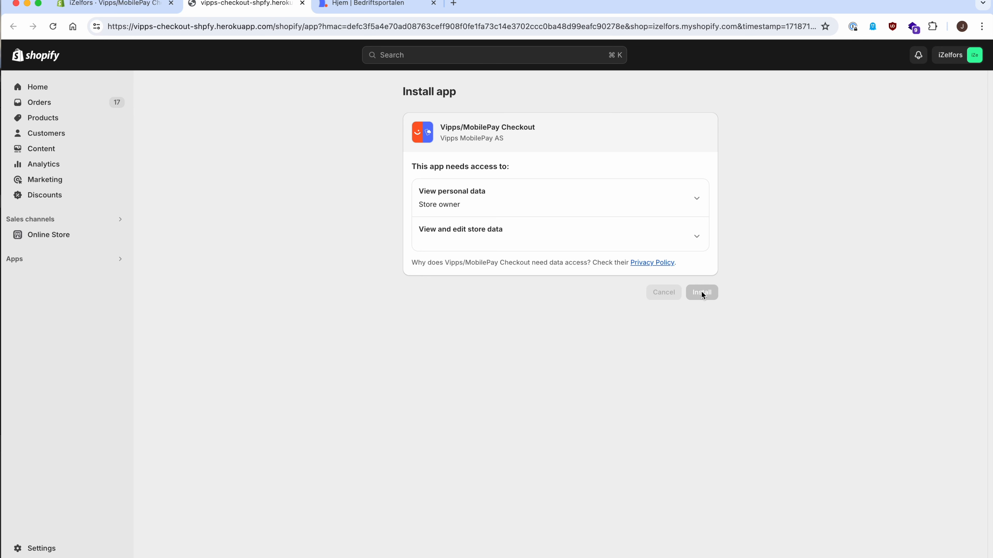
{"action": "left_click", "coordinate": [701, 292]}
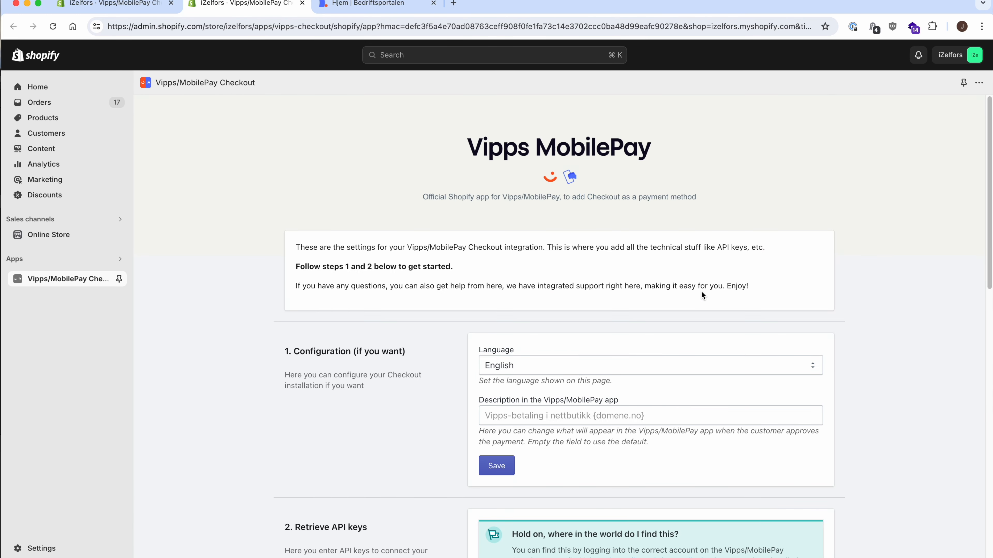
{"action": "mouse_move", "coordinate": [891, 282]}
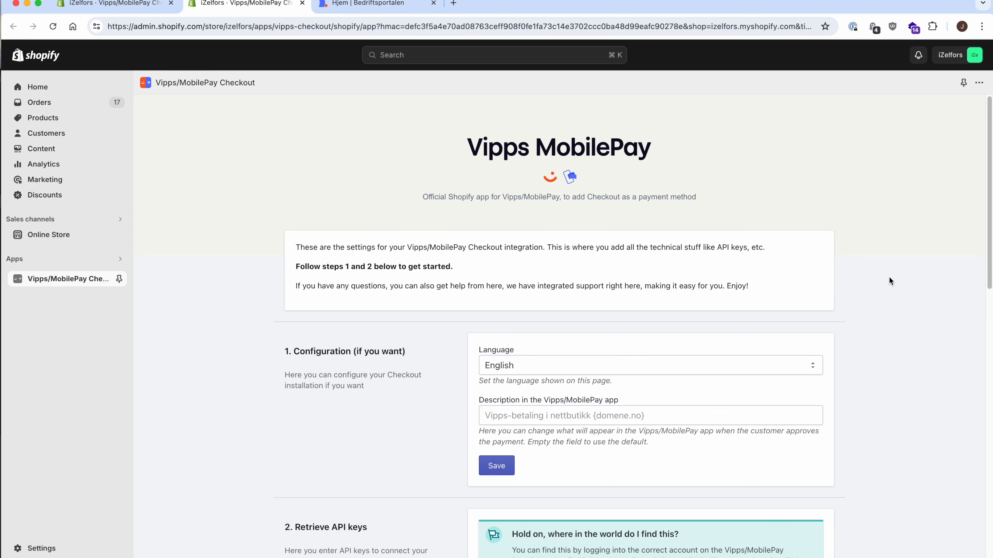
{"action": "scroll", "scroll_direction": "down", "scroll_amount": 3}
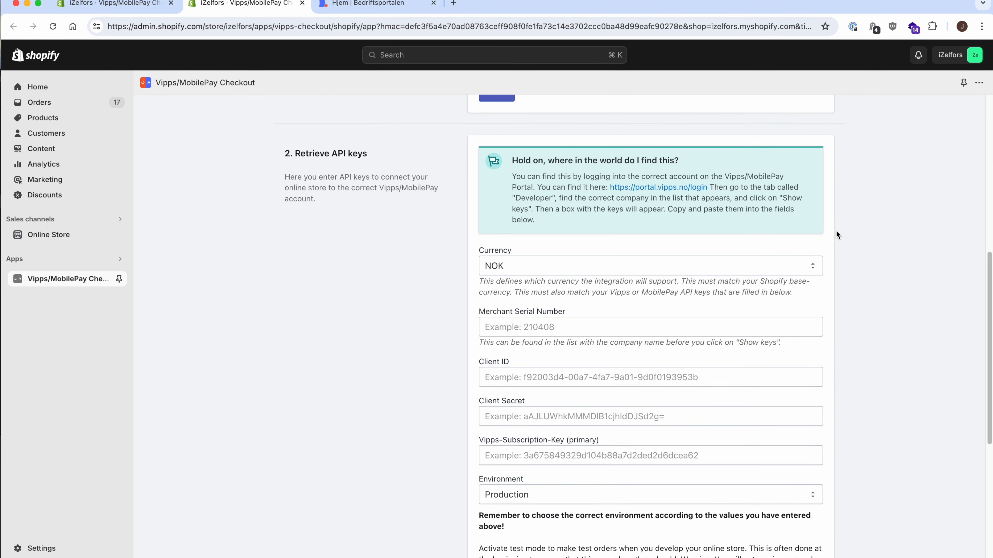
- In Vipps Bedriftsportalen's For utviklere area, show Team Checkout's production keys and select MSN 728718
{"action": "left_click", "coordinate": [377, 3]}
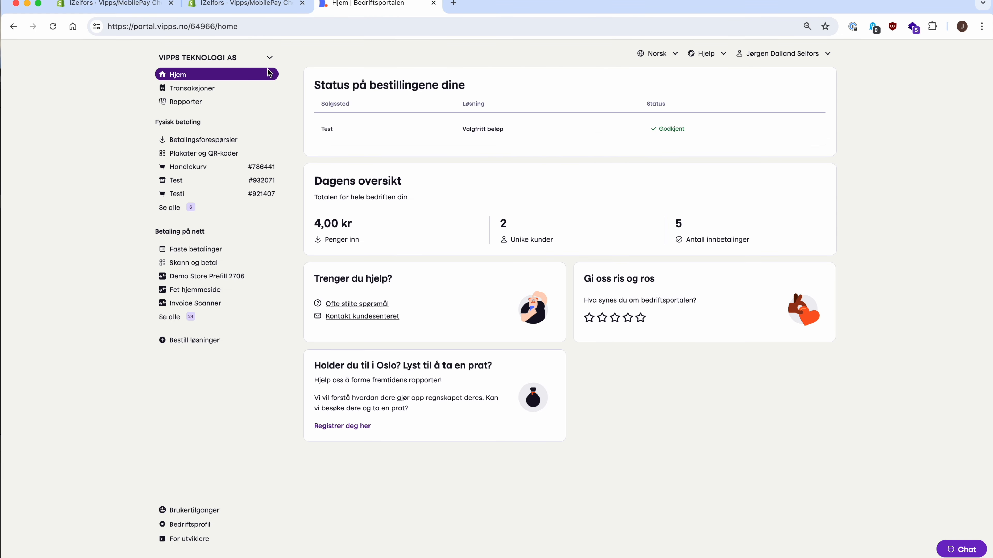
{"action": "left_click", "coordinate": [184, 539]}
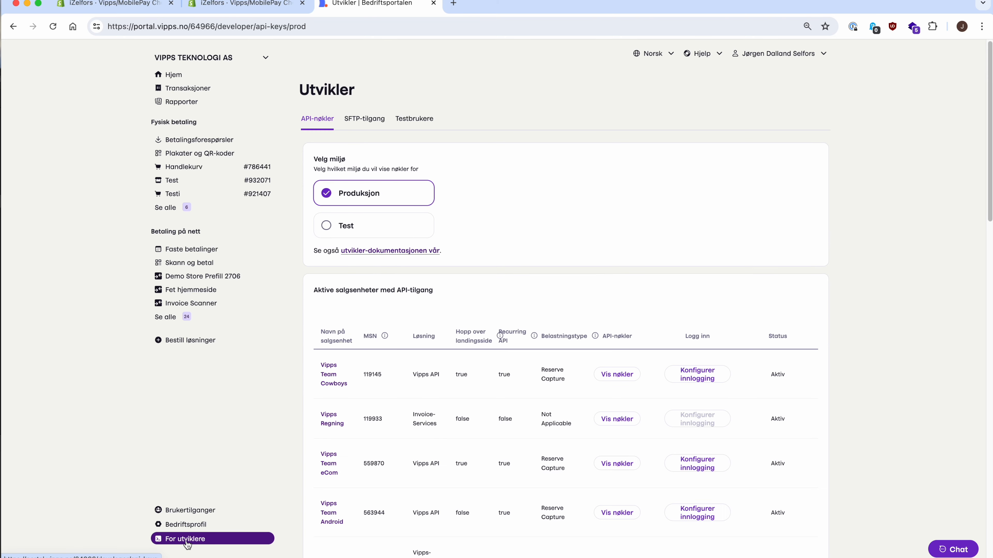
{"action": "scroll", "scroll_direction": "down", "scroll_amount": 3}
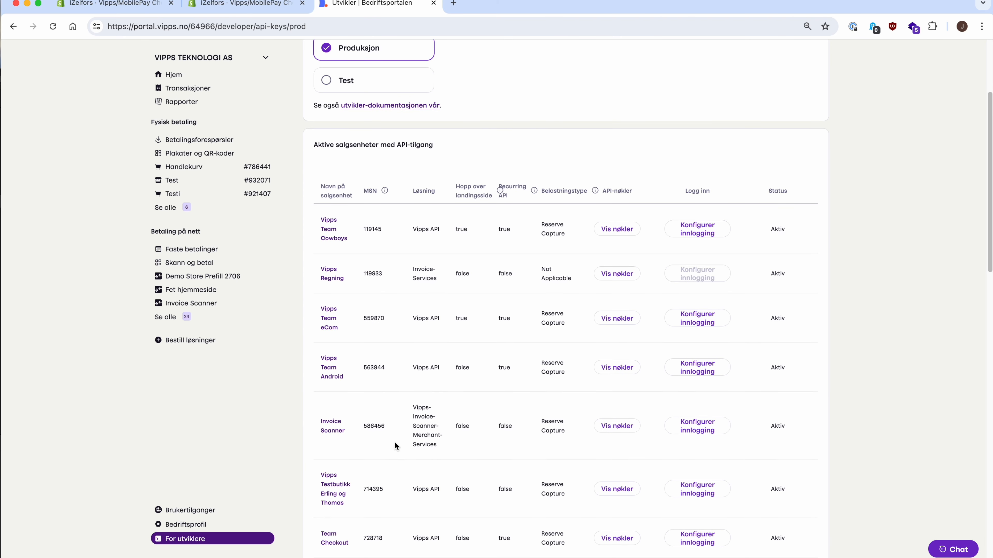
{"action": "scroll", "scroll_direction": "down", "scroll_amount": 3}
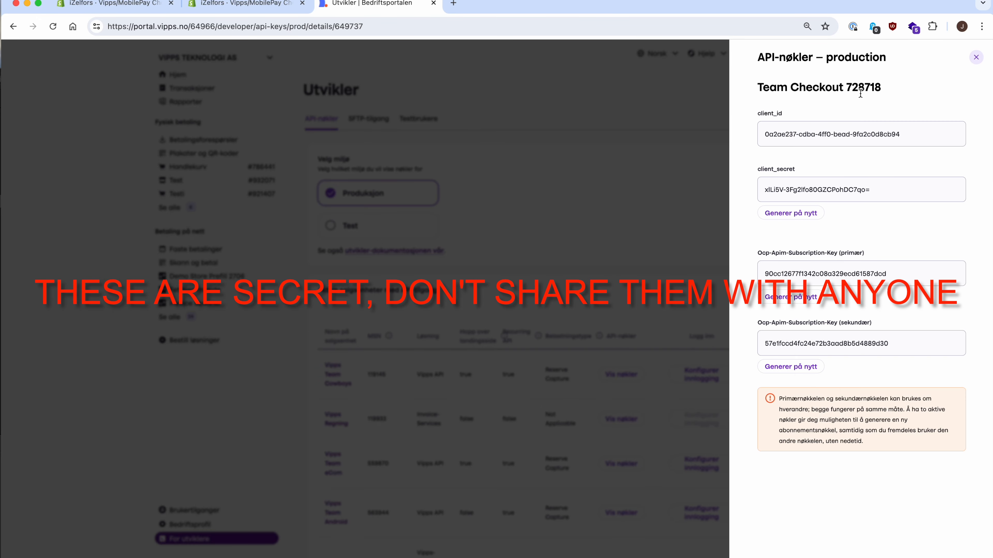
{"action": "double_click", "coordinate": [863, 87]}
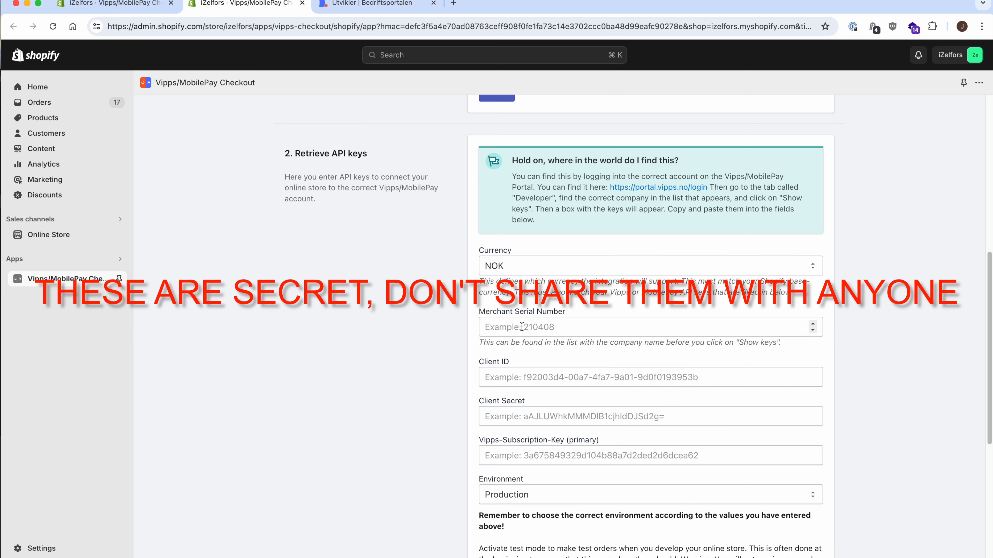
{"action": "type", "text": "728718"}
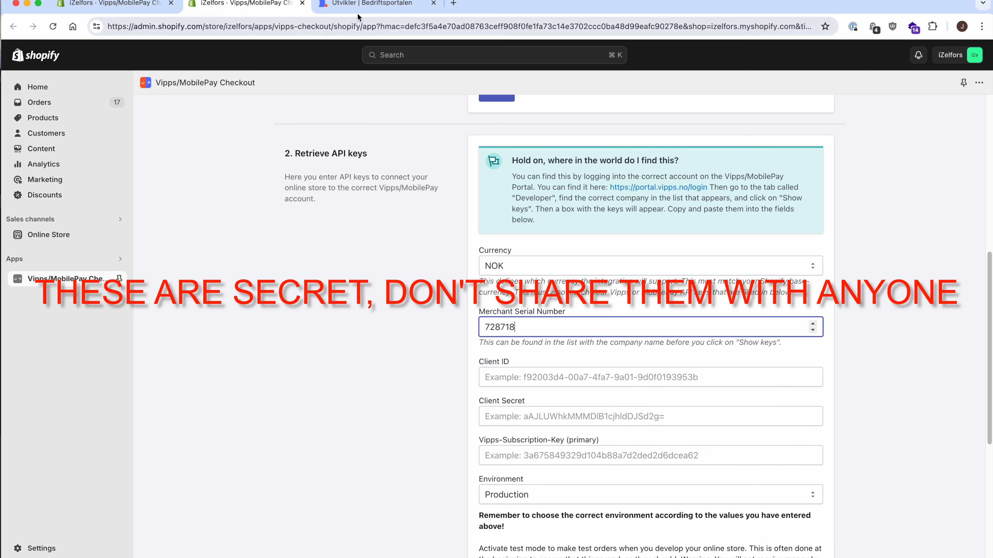
{"action": "left_click", "coordinate": [376, 4]}
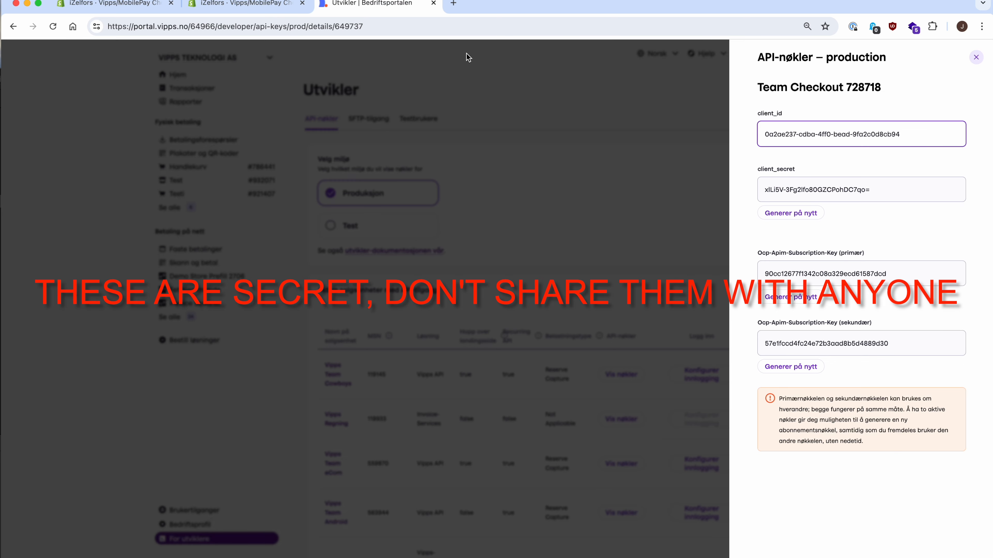
{"action": "left_click", "coordinate": [860, 189]}
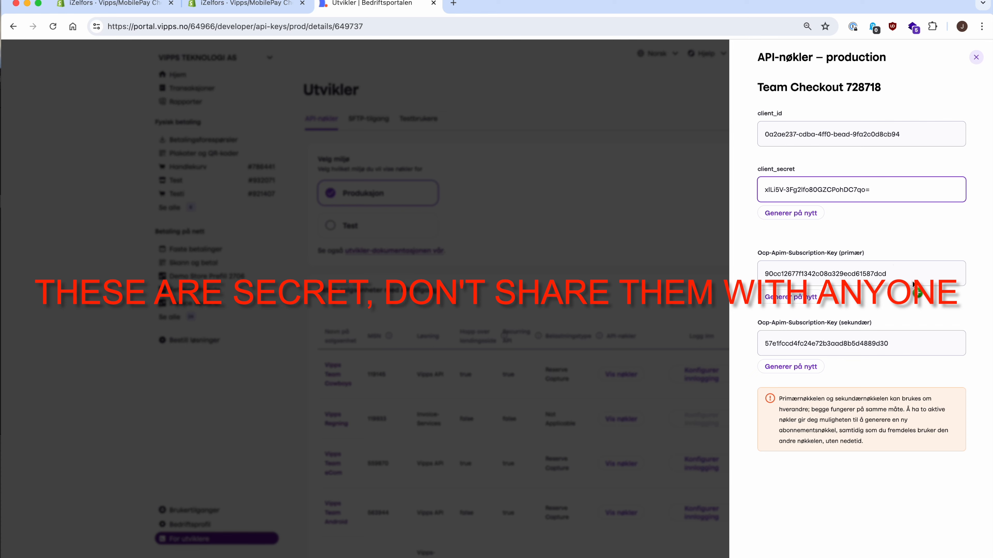
{"action": "left_click", "coordinate": [240, 5]}
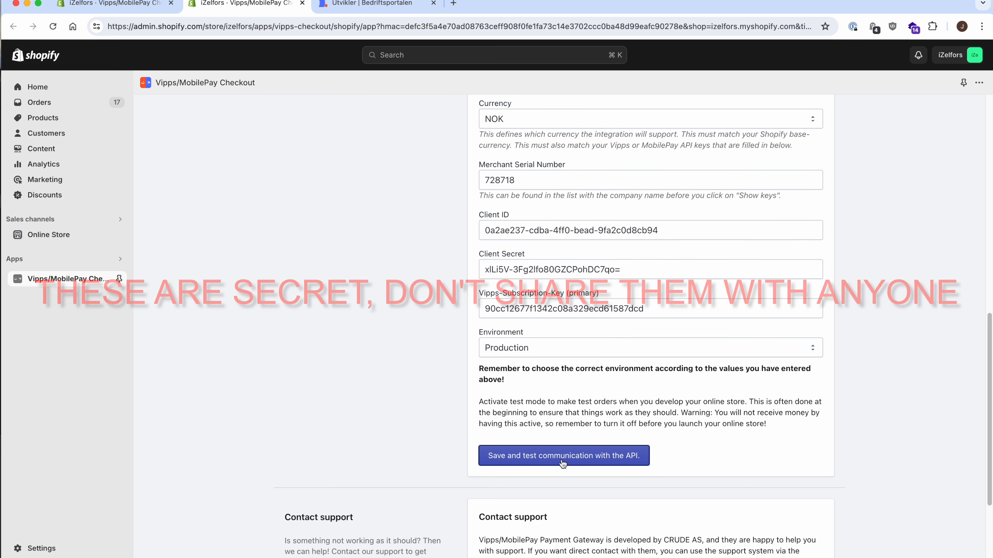
- Save and test the API keys, confirm the OK result, and activate Vipps/MobilePay Checkout as Active
{"action": "left_click", "coordinate": [562, 455]}
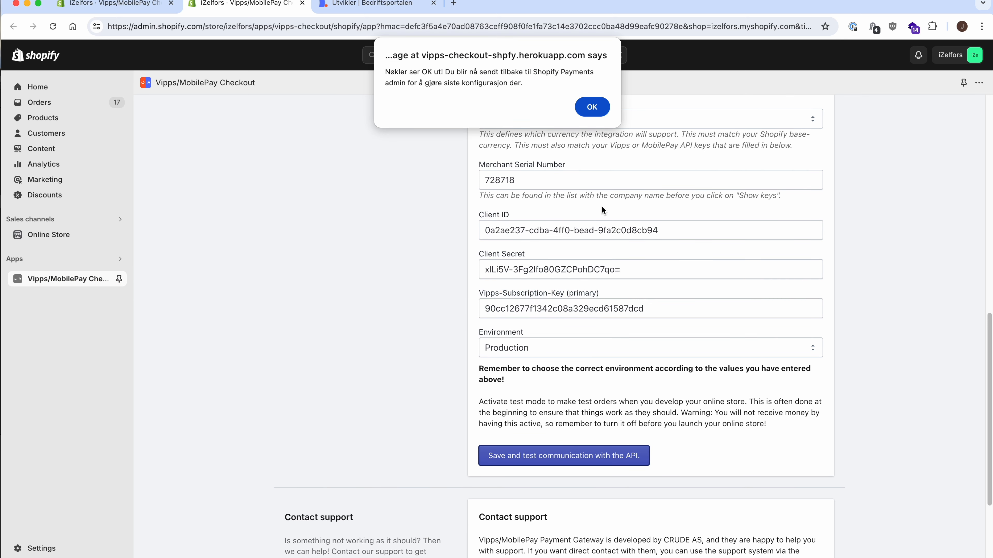
{"action": "left_click", "coordinate": [591, 106]}
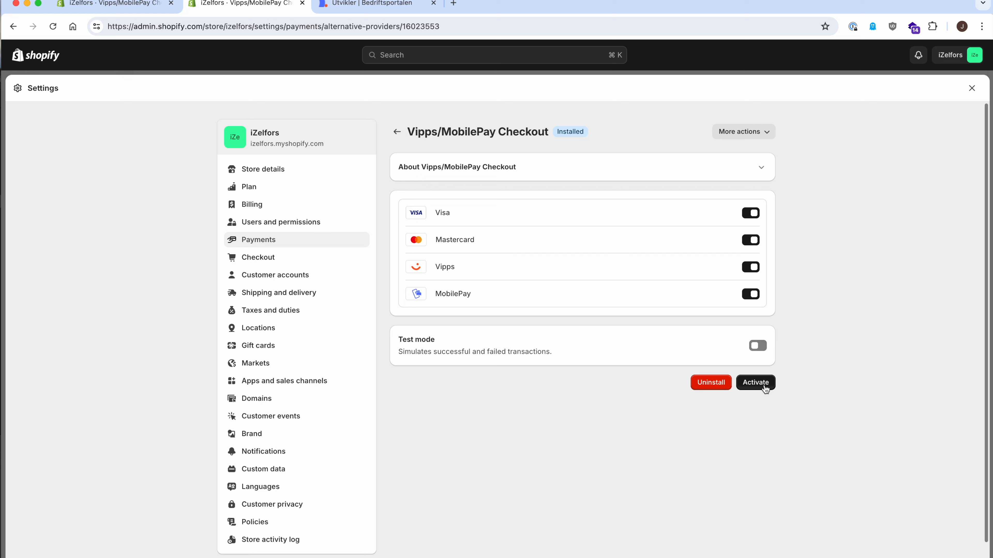
{"action": "left_click", "coordinate": [754, 382]}
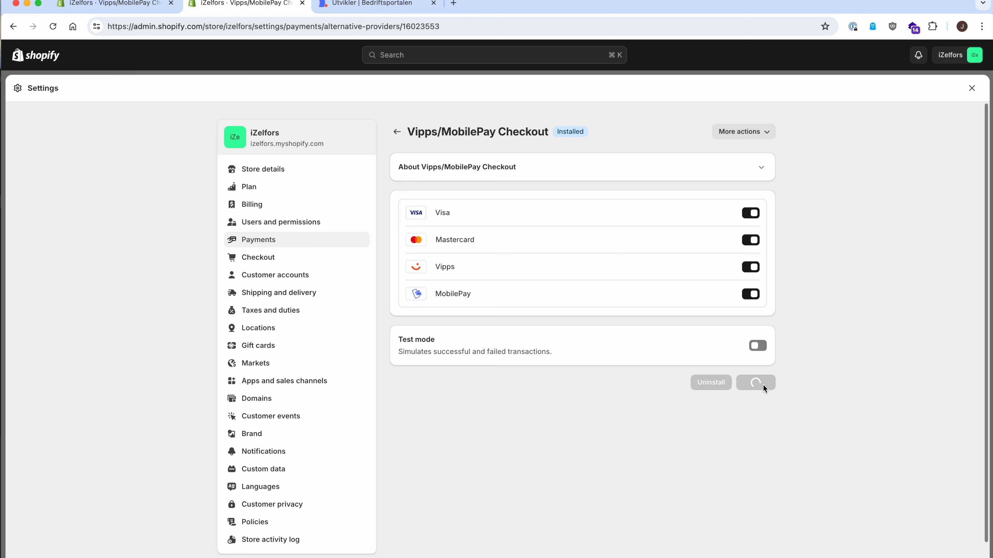
{"action": "left_click", "coordinate": [755, 383]}
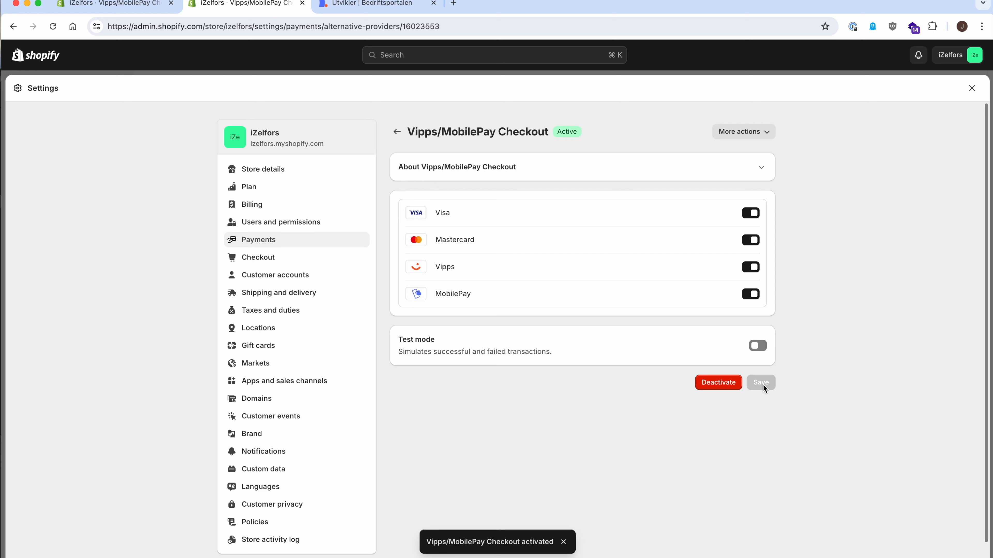